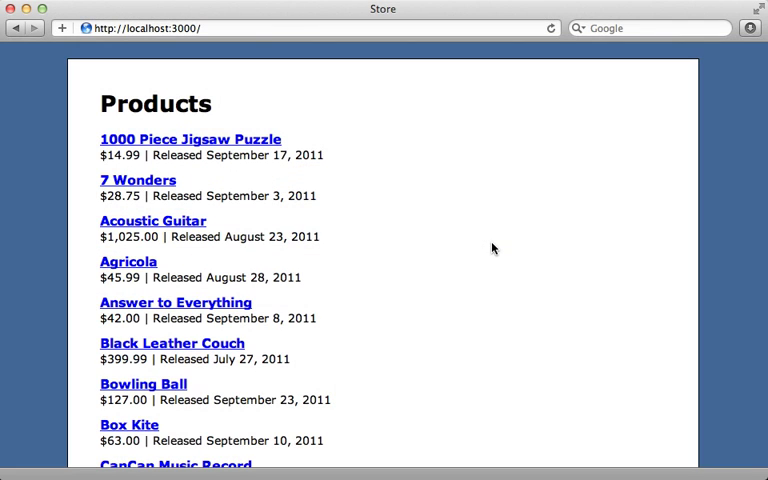
# Scroll the will_paginate README on GitHub to the install line and select the gem line.
pyautogui.scroll(-3)
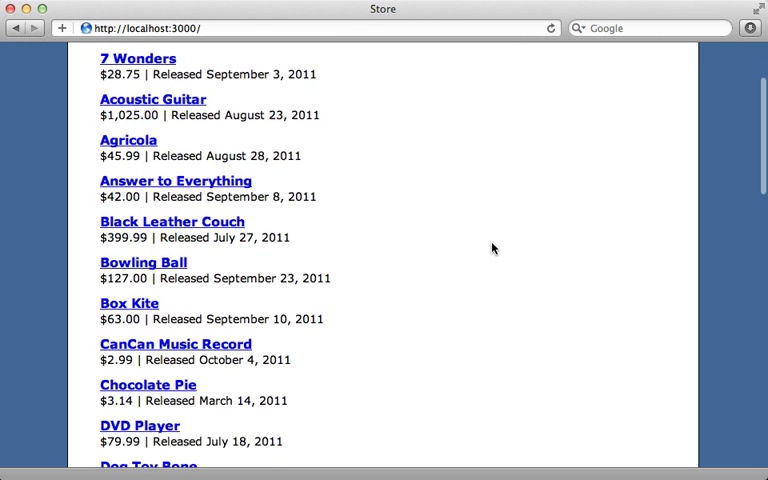
pyautogui.scroll(-3)
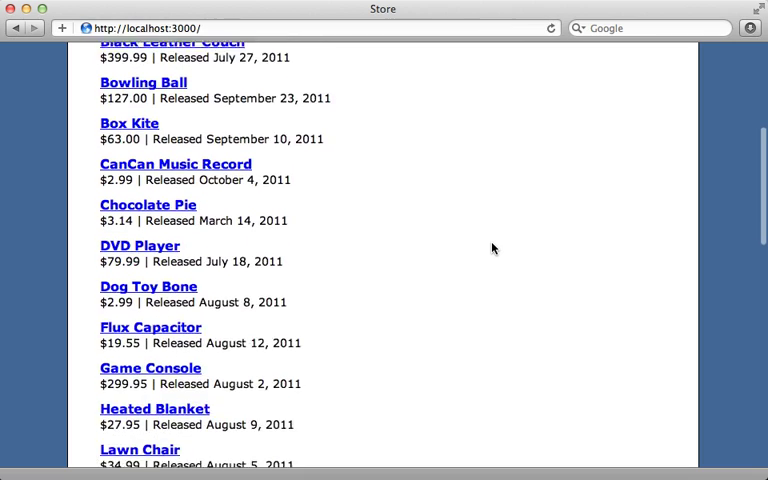
pyautogui.scroll(-3)
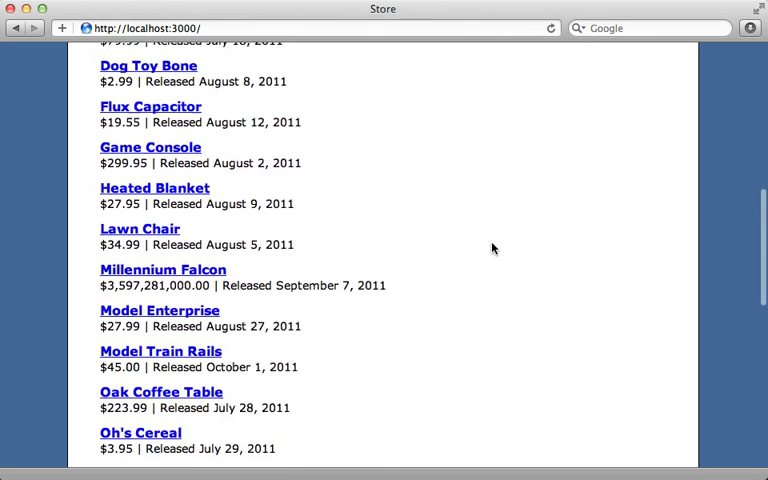
pyautogui.scroll(-3)
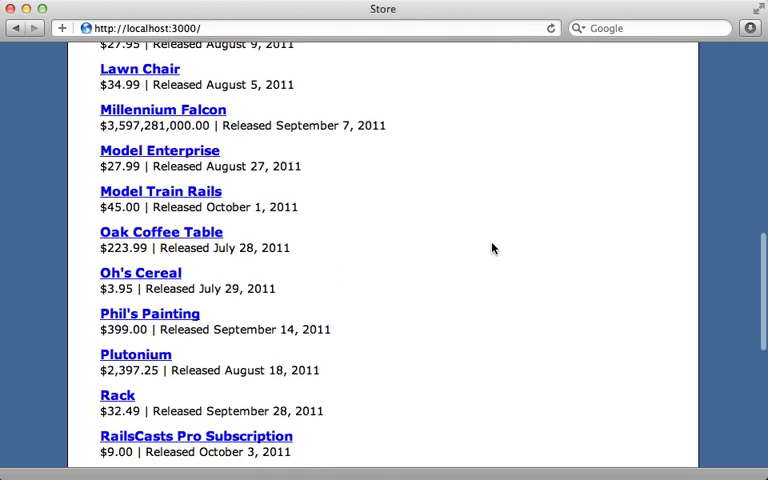
pyautogui.scroll(-3)
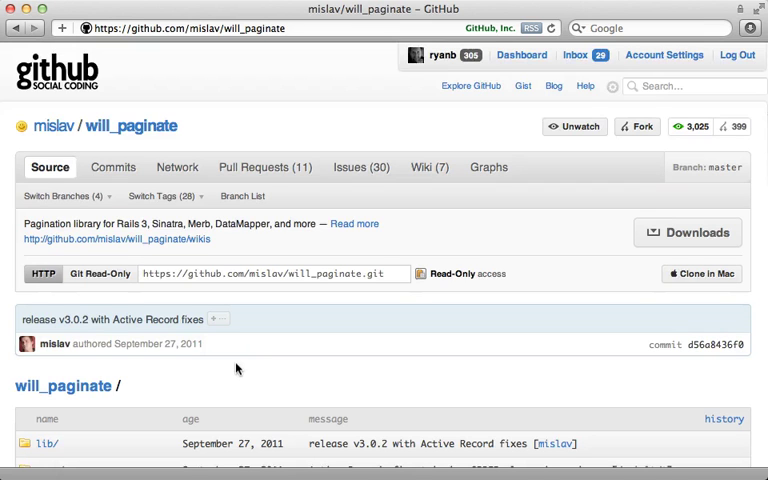
pyautogui.scroll(-3)
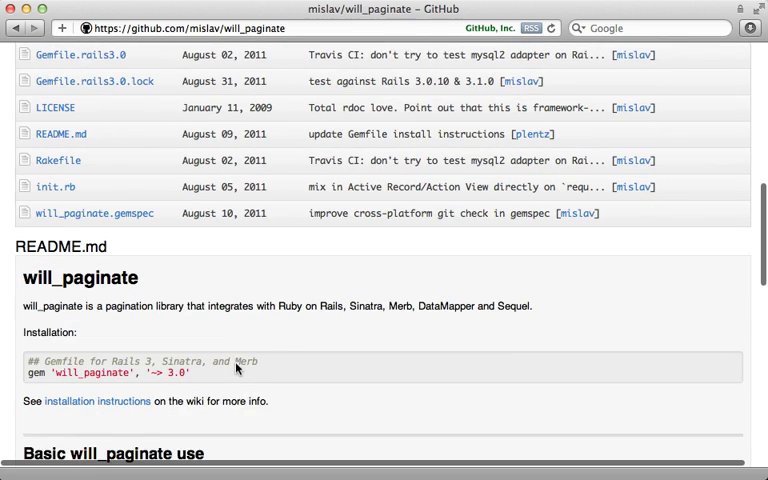
pyautogui.scroll(-3)
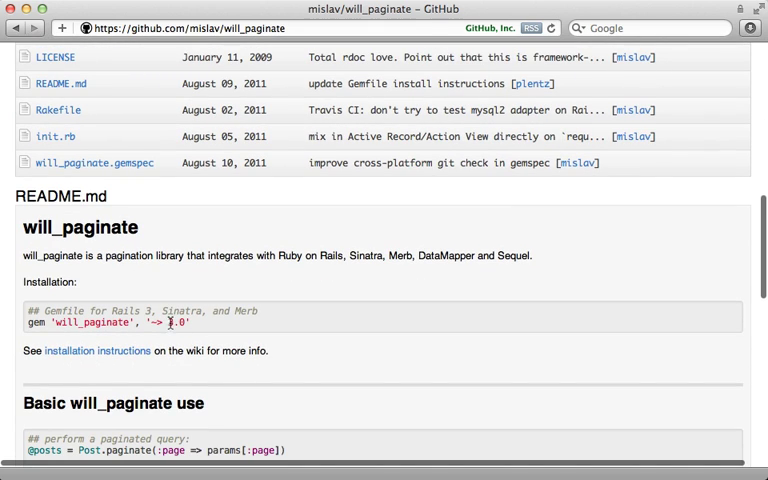
pyautogui.doubleClick(172, 322)
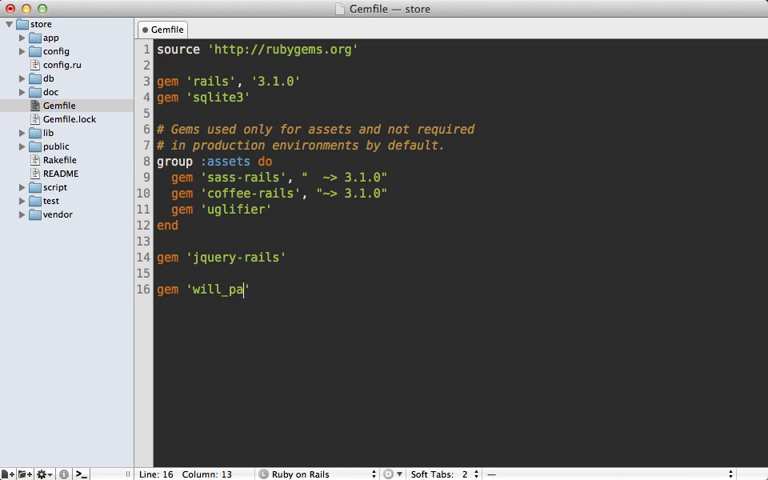
# Add gem 'will_paginate', '~> 3.0' to the Gemfile and run bundle install.
pyautogui.write("ginate', '")
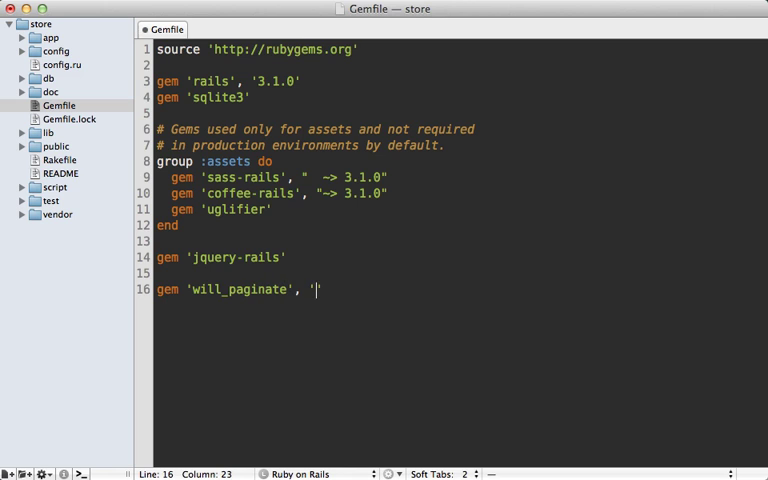
pyautogui.write('> 3.0')
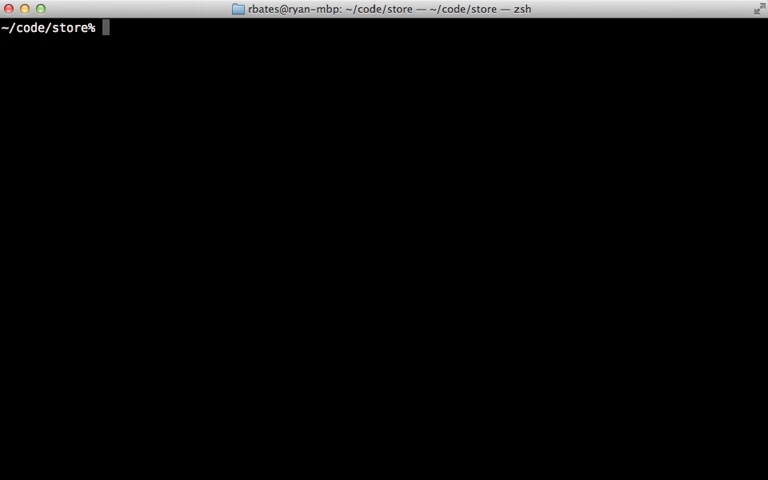
pyautogui.write('bundle install')
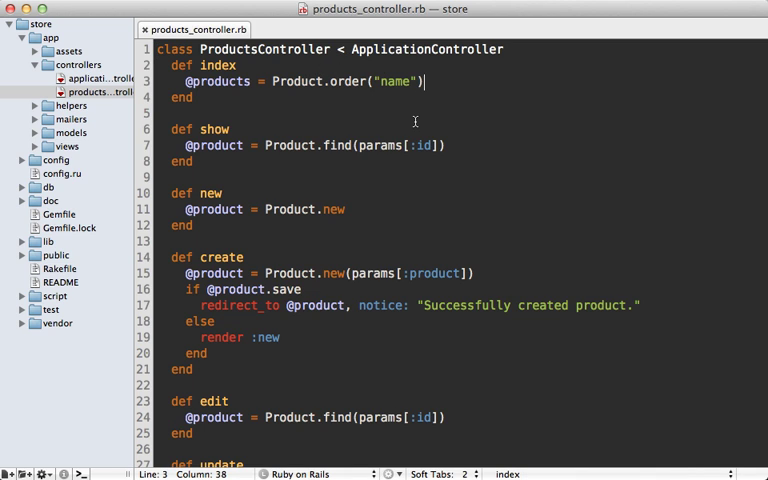
# Change the index action to Product.order("name").page(params[:page]).
pyautogui.write('.paginate')
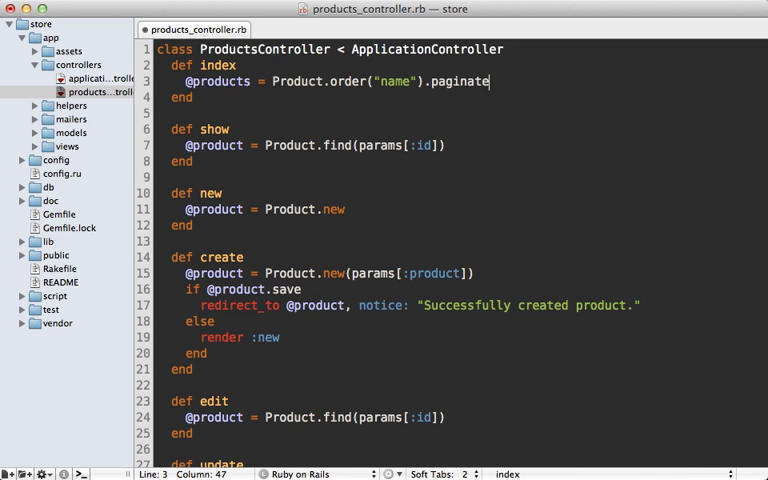
pyautogui.doubleClick(458, 80)
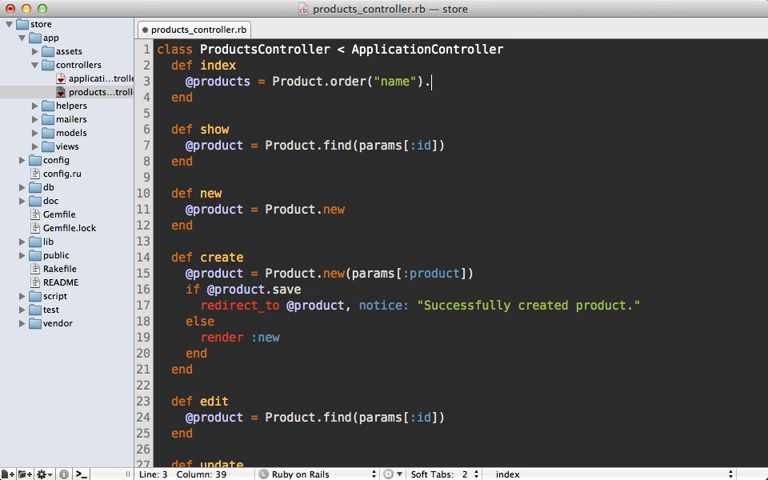
pyautogui.write('page')
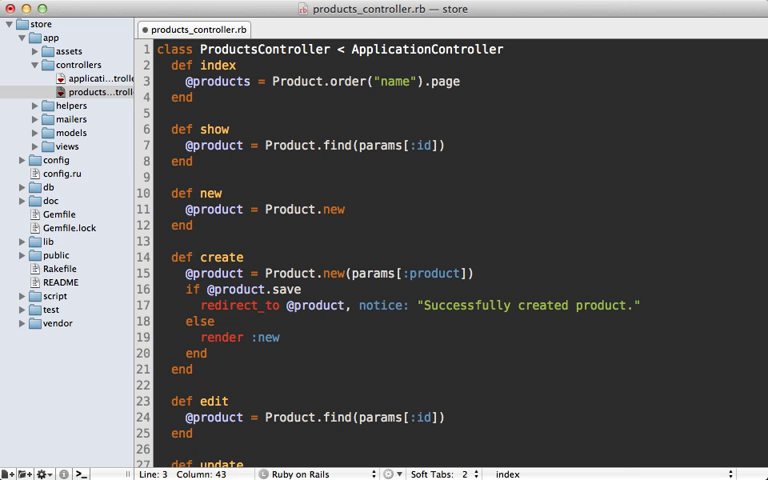
pyautogui.write('()')
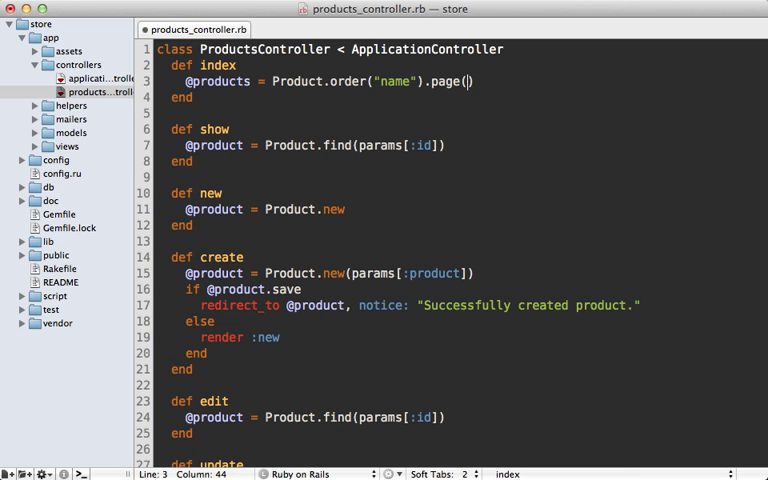
pyautogui.write('params[:page]')
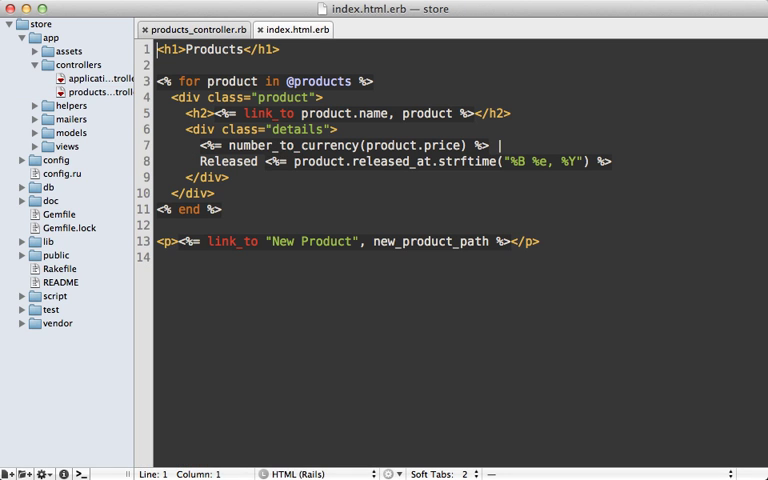
pyautogui.press('Return')
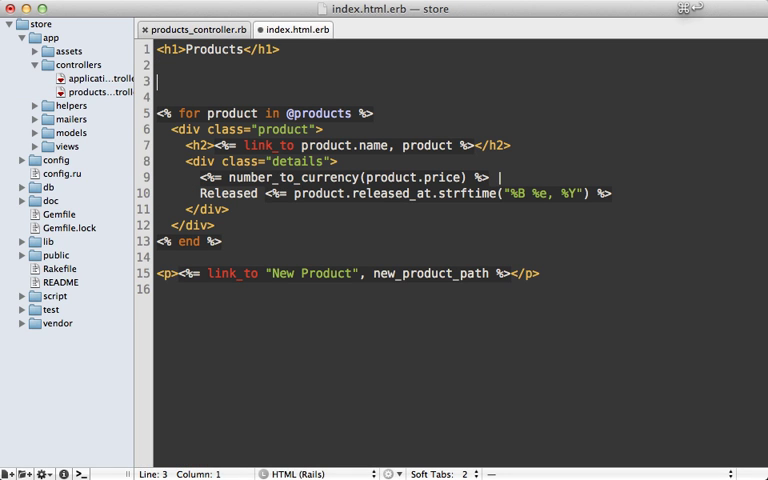
pyautogui.write('<%= will_paginate %>')
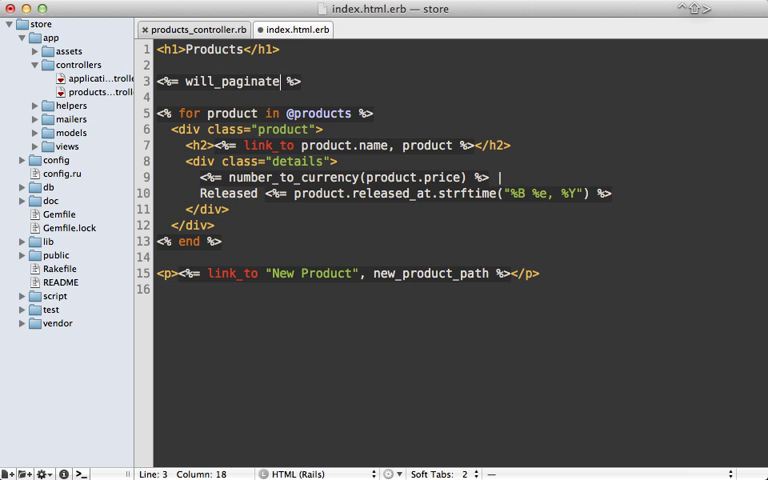
pyautogui.write('@products')
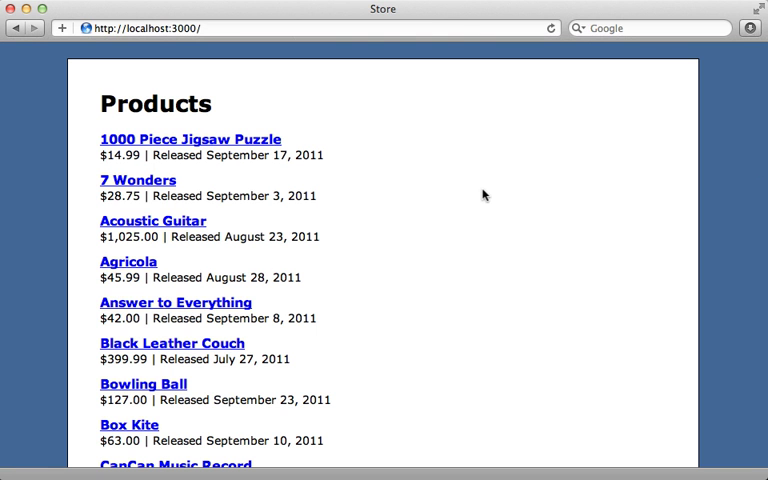
pyautogui.moveTo(392, 186)
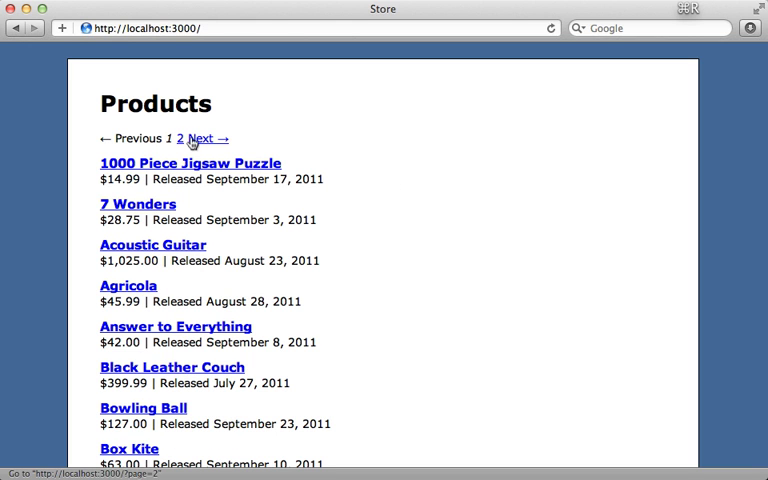
# Switch between pages 2 and 1 of the store and scroll through the long product list.
pyautogui.click(180, 138)
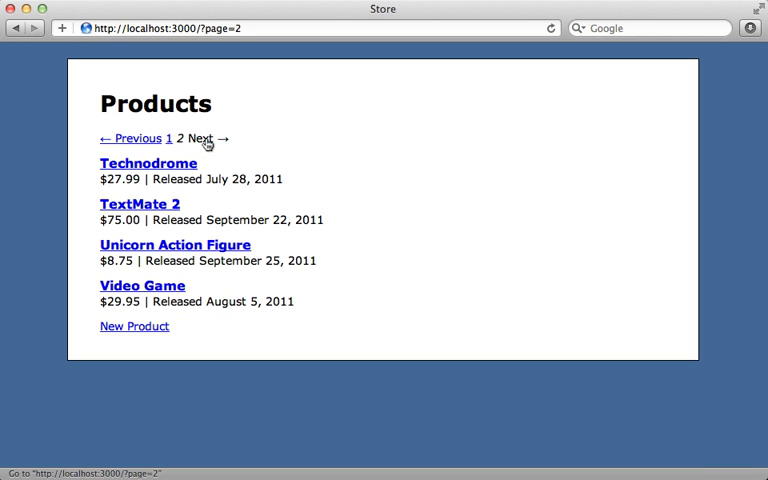
pyautogui.click(124, 138)
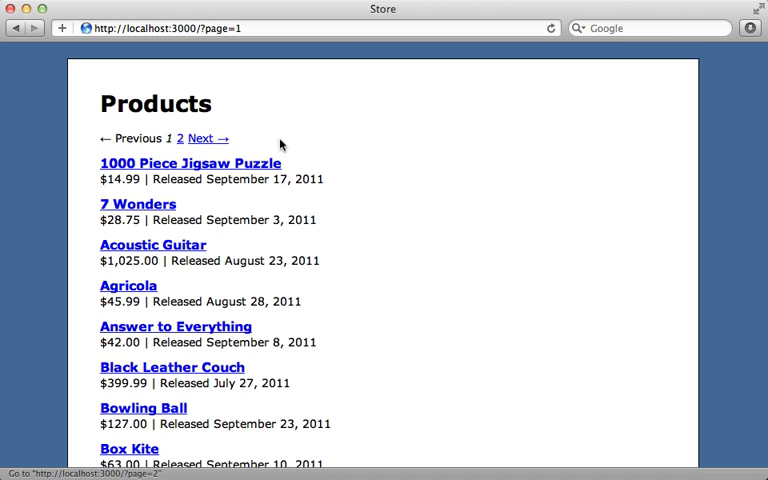
pyautogui.scroll(-3)
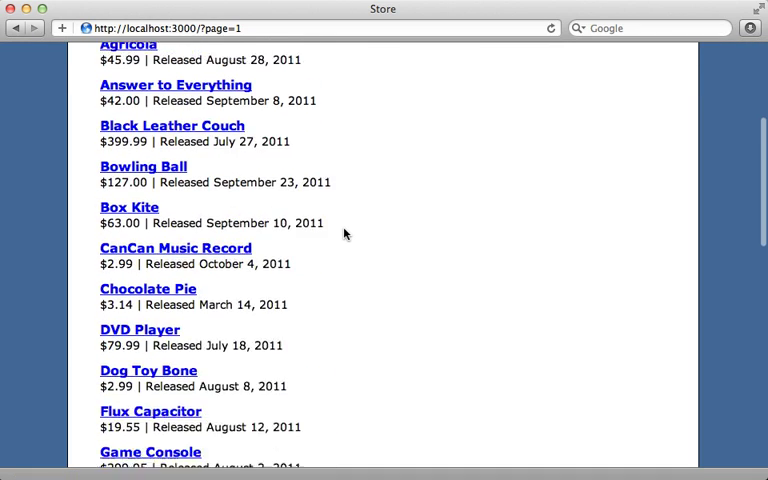
pyautogui.scroll(-3)
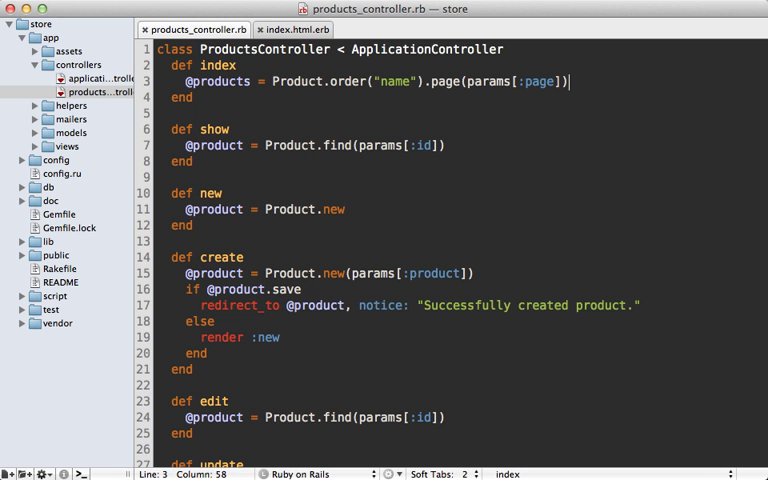
# Append .per_page(5) to the paginated Product query in the index action.
pyautogui.write('.per_page(')
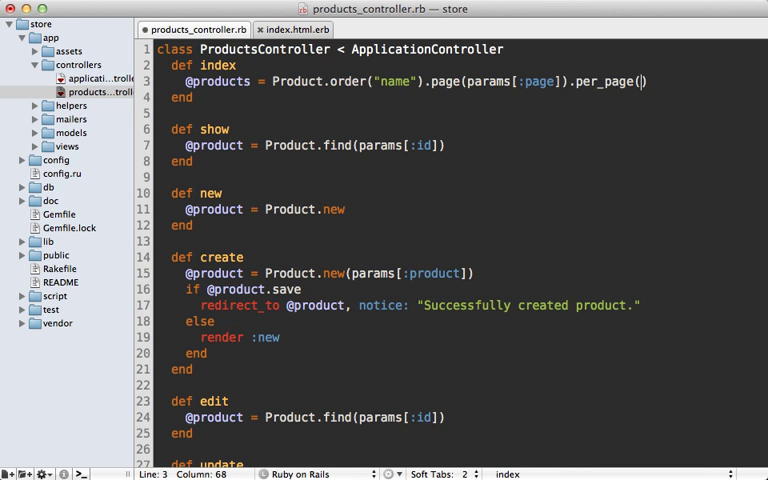
pyautogui.write('5')
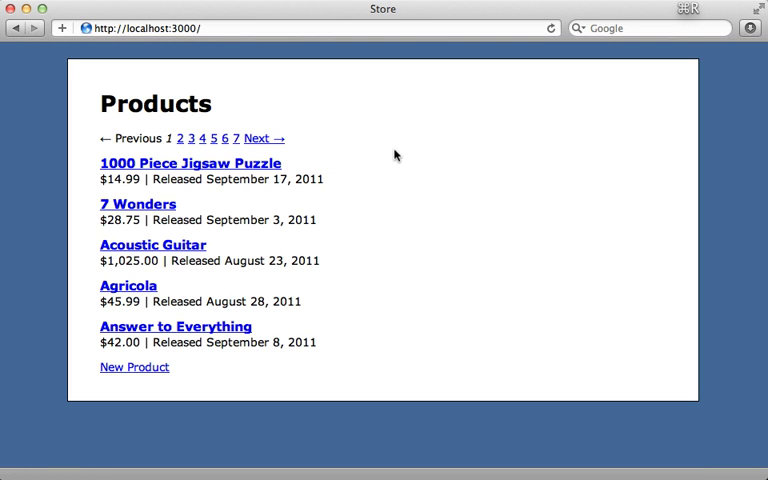
# View page 2, then jump to page 7, the last page of products.
pyautogui.click(180, 138)
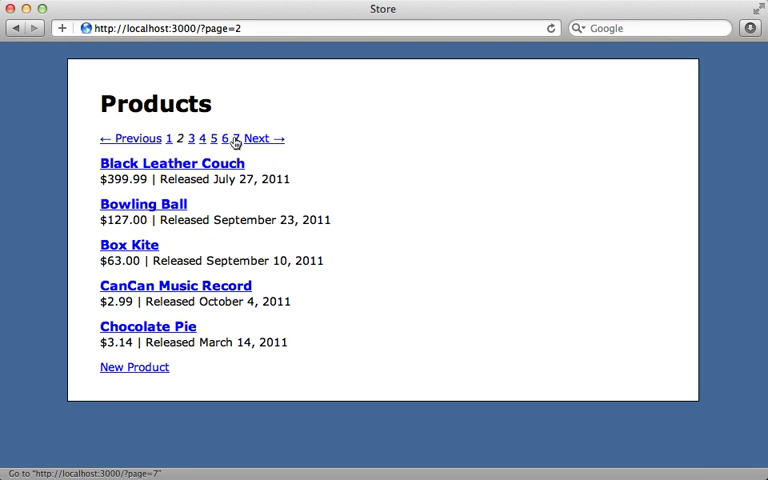
pyautogui.click(232, 138)
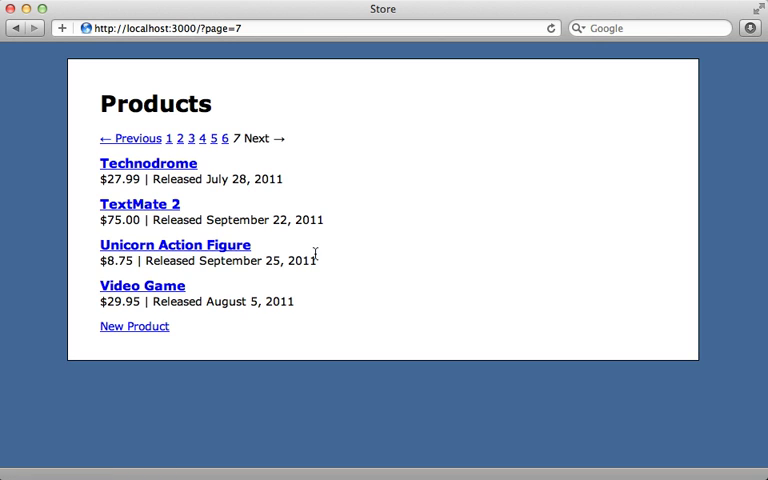
pyautogui.moveTo(240, 152)
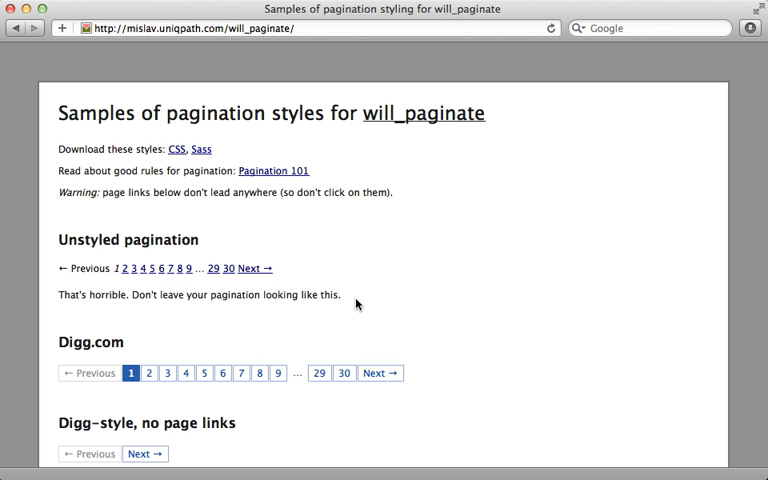
# Scroll the will_paginate samples page to the Digg-style pagination examples.
pyautogui.scroll(-3)
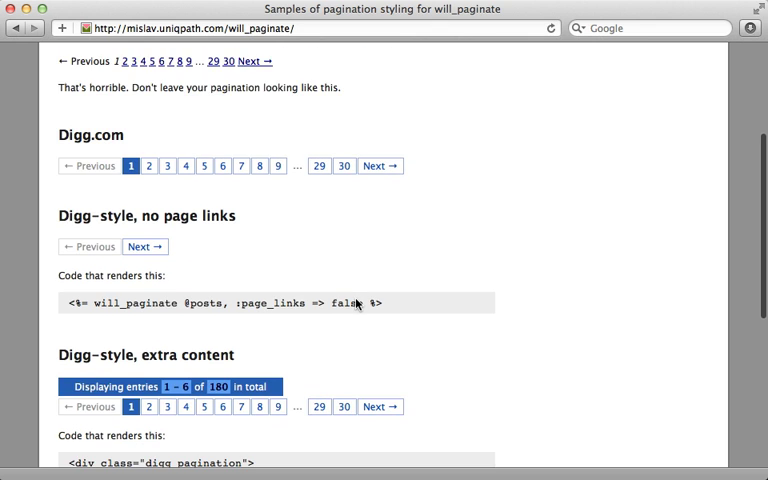
pyautogui.scroll(-3)
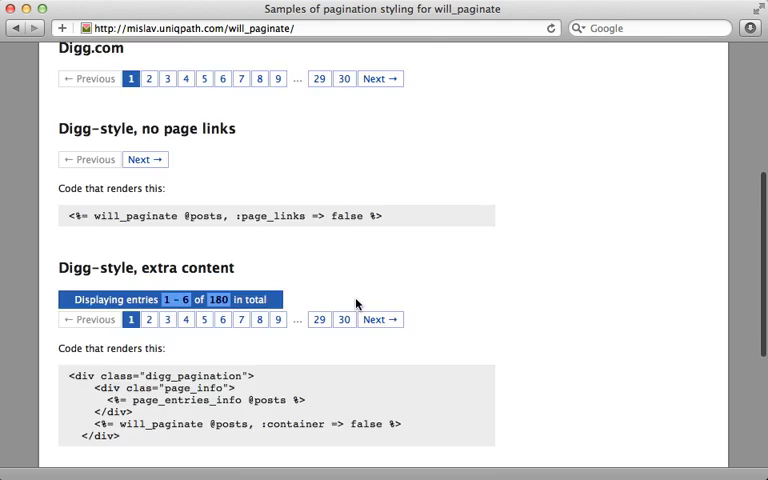
pyautogui.scroll(3)
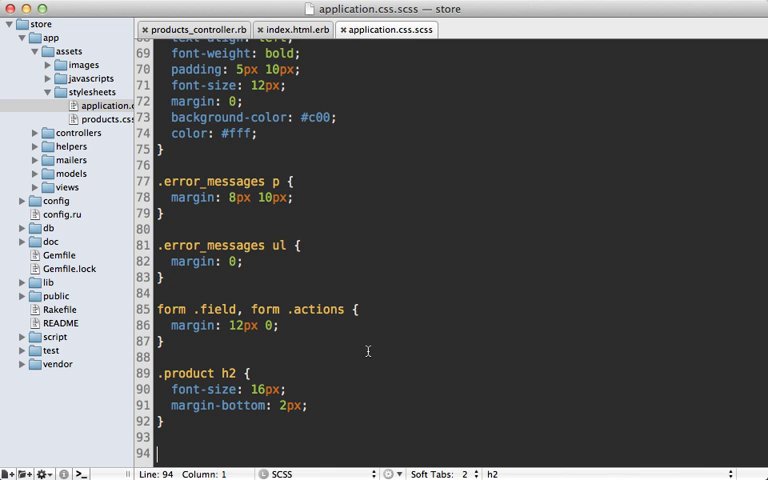
# Scroll to the pasted Digg CSS at the end of application.css.scss and select the .pagination class name.
pyautogui.scroll(-3)
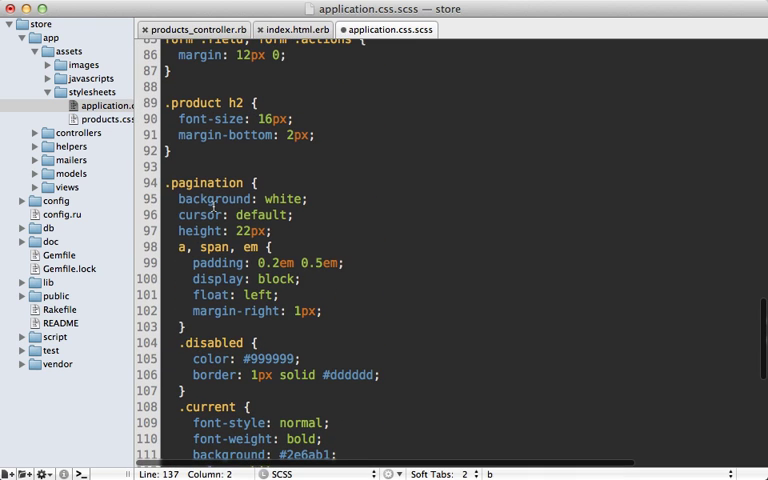
pyautogui.doubleClick(204, 184)
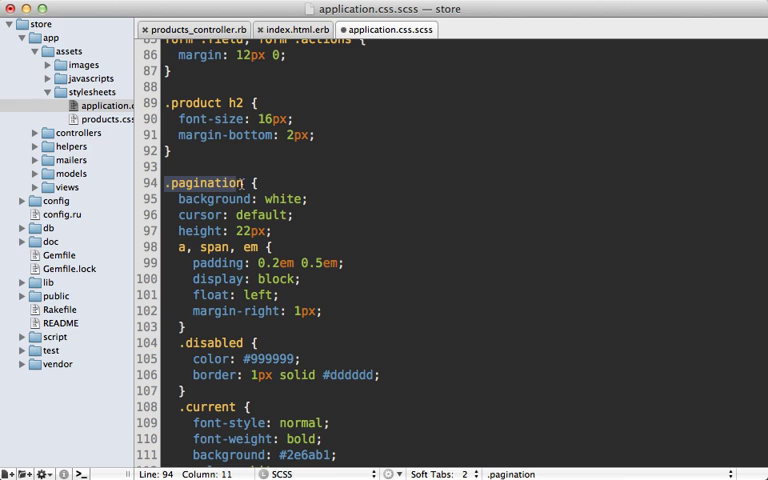
pyautogui.click(280, 184)
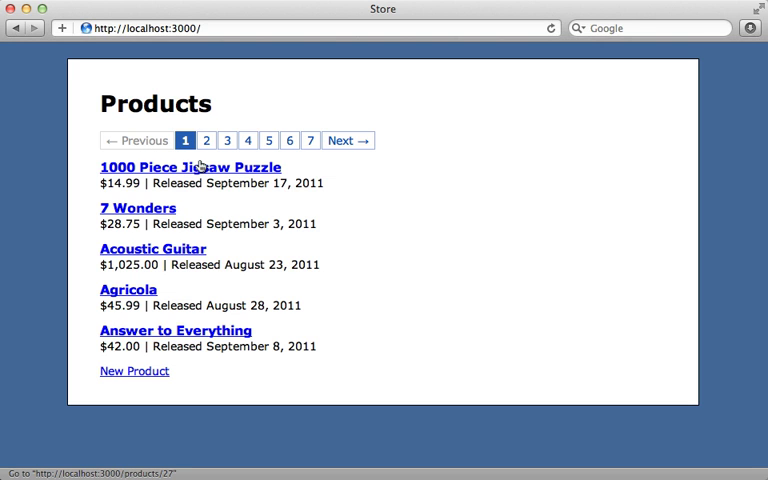
# Check the styled Digg-style pagination boxes on the store page in Safari.
pyautogui.click(206, 140)
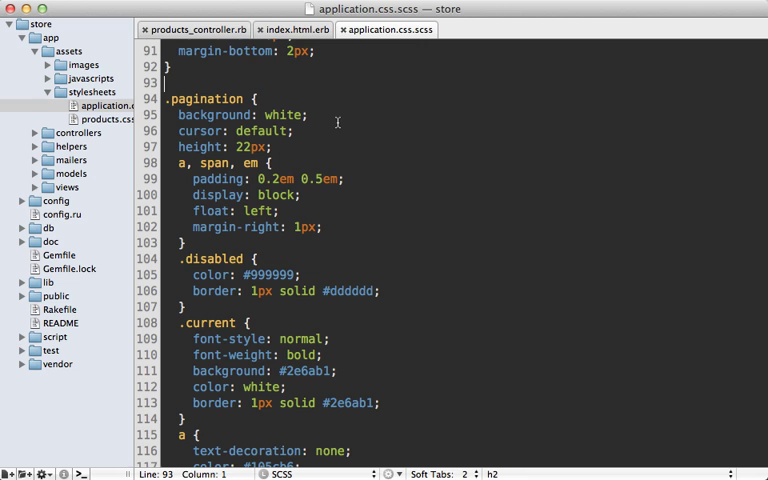
pyautogui.moveTo(228, 258)
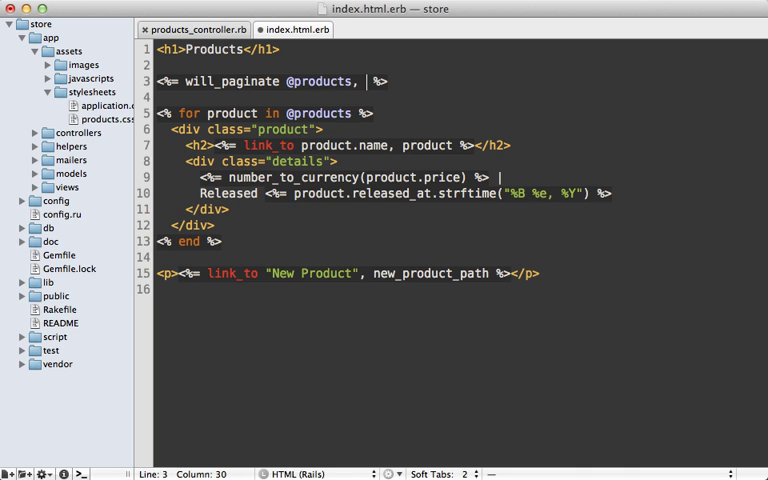
pyautogui.write('previo')
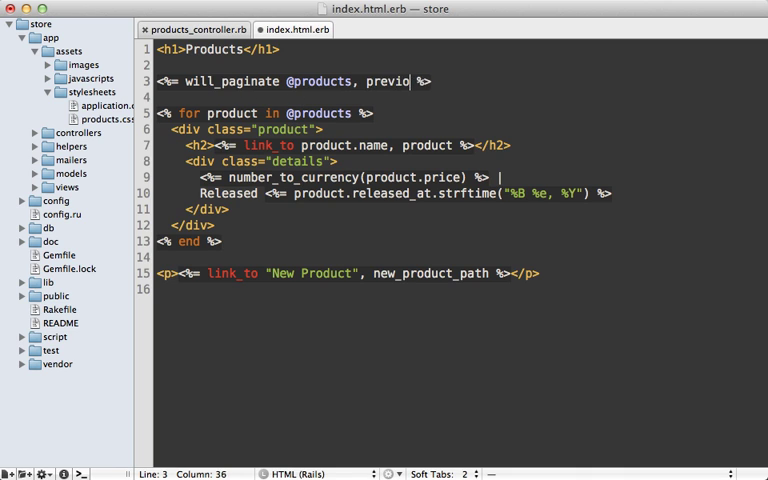
pyautogui.write('us_label:')
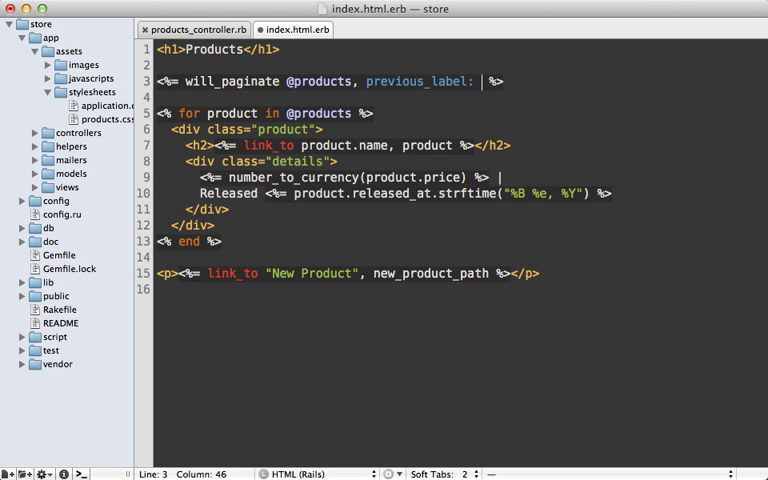
pyautogui.write('"<", next_label:')
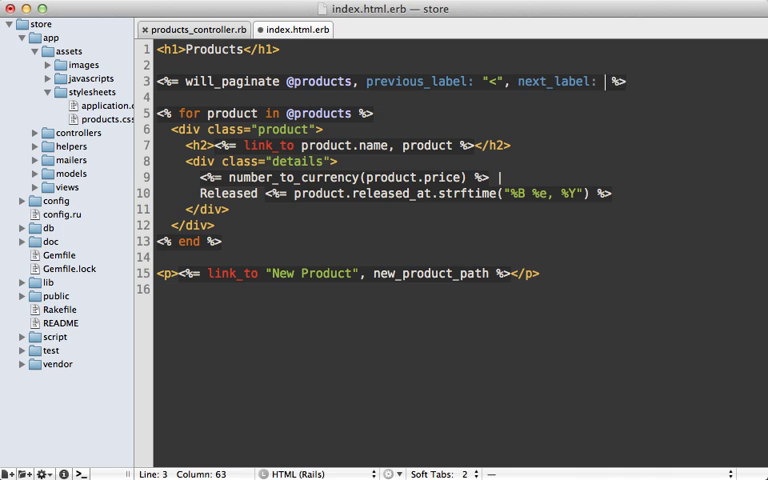
pyautogui.write('>')
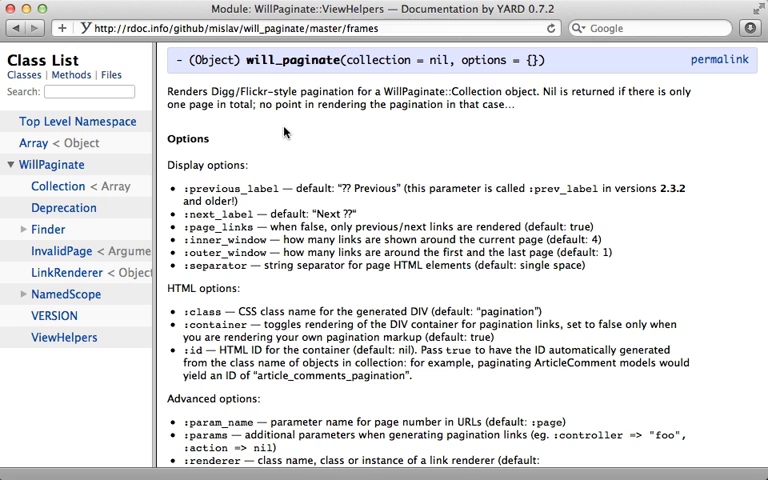
# Scroll the will_paginate ViewHelpers RDoc Options list and select an option name.
pyautogui.scroll(-3)
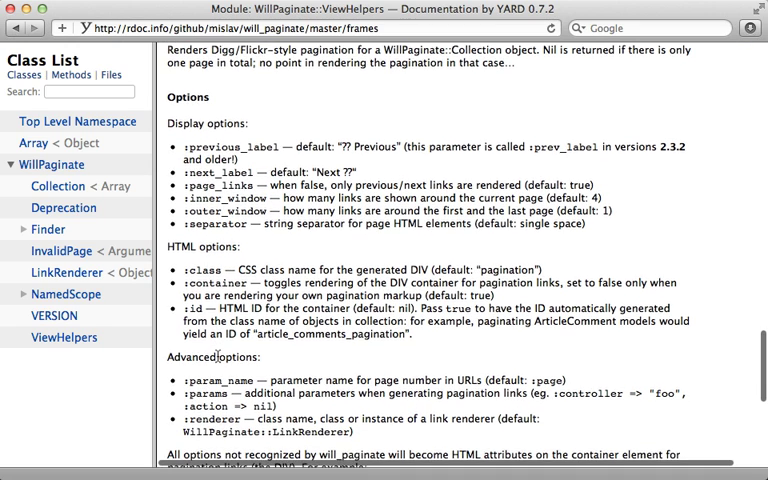
pyautogui.scroll(-3)
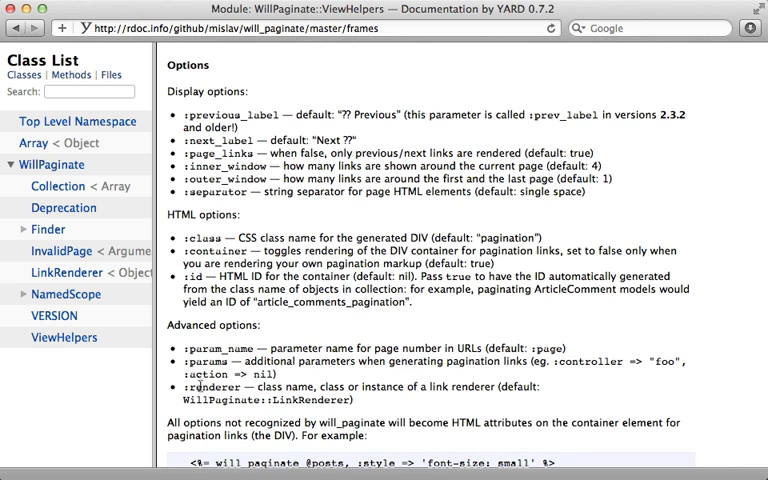
pyautogui.doubleClick(208, 388)
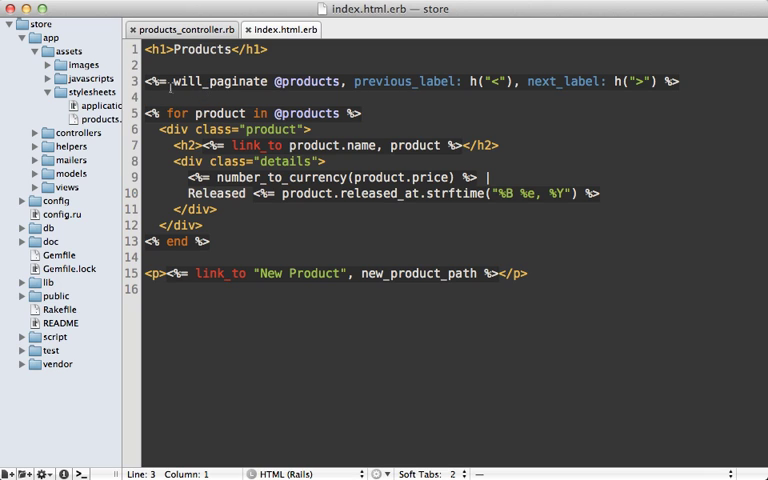
pyautogui.doubleClick(224, 80)
pyautogui.write('<%=  %>')
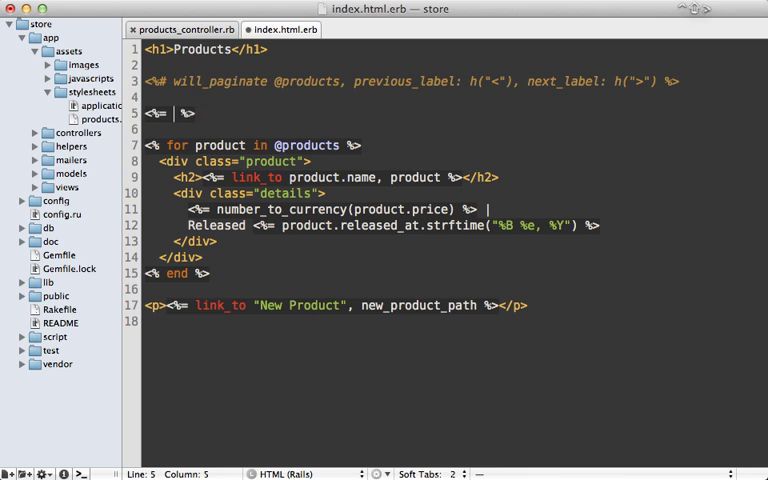
pyautogui.write('link_to "< Previous", params')
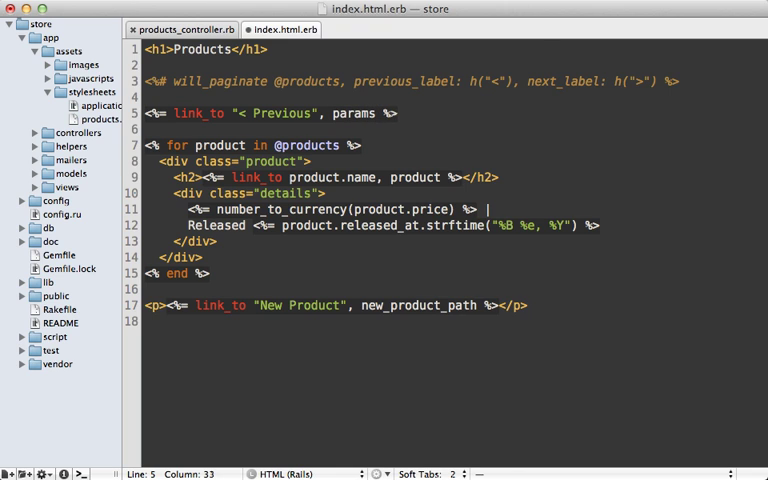
pyautogui.write('.merge(:')
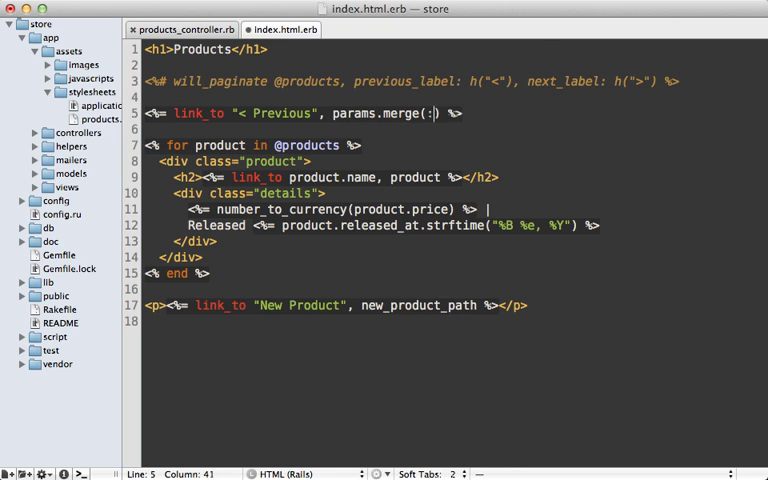
pyautogui.write('page =>')
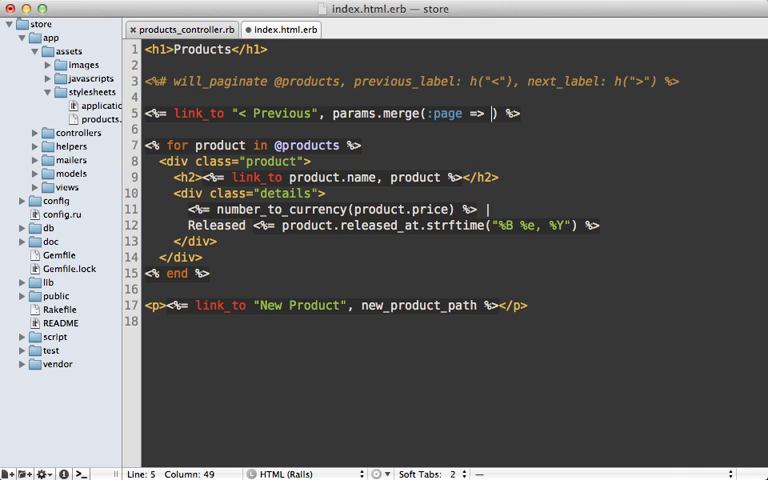
pyautogui.write('@')
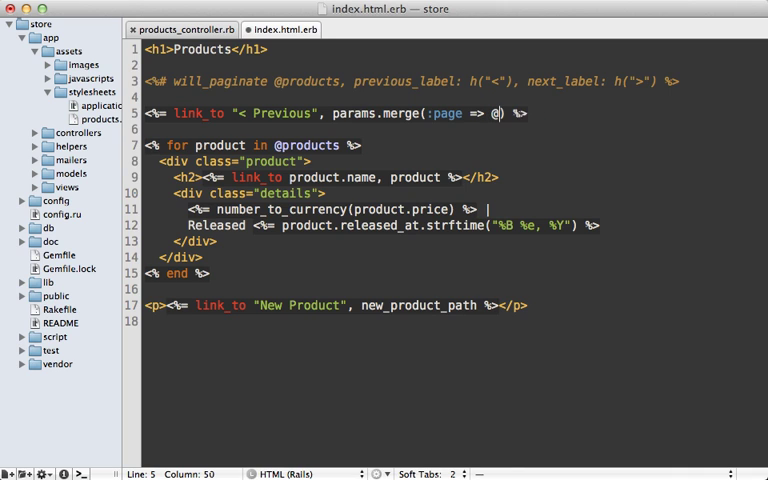
pyautogui.write('products.')
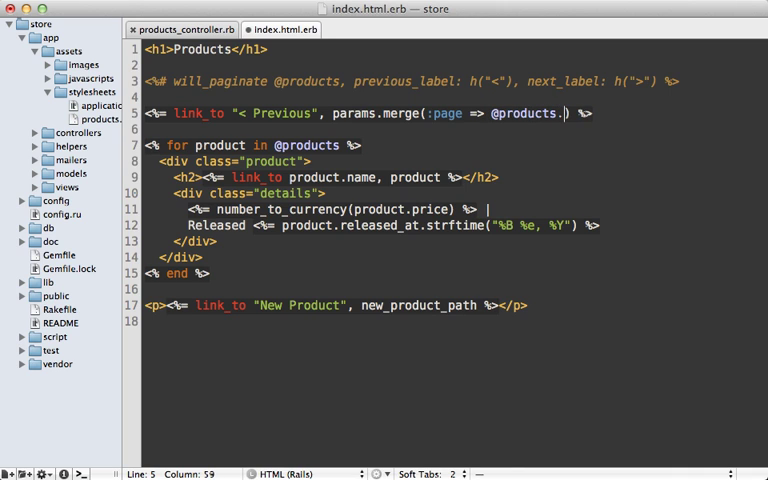
pyautogui.write('previous_page')
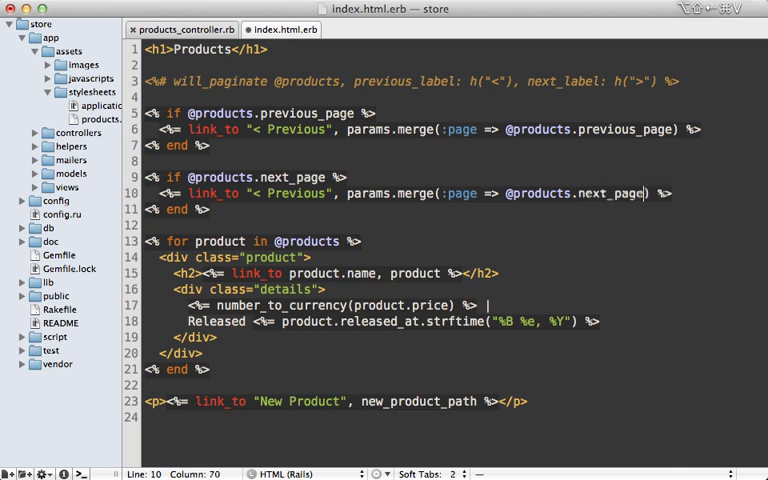
pyautogui.doubleClick(296, 192)
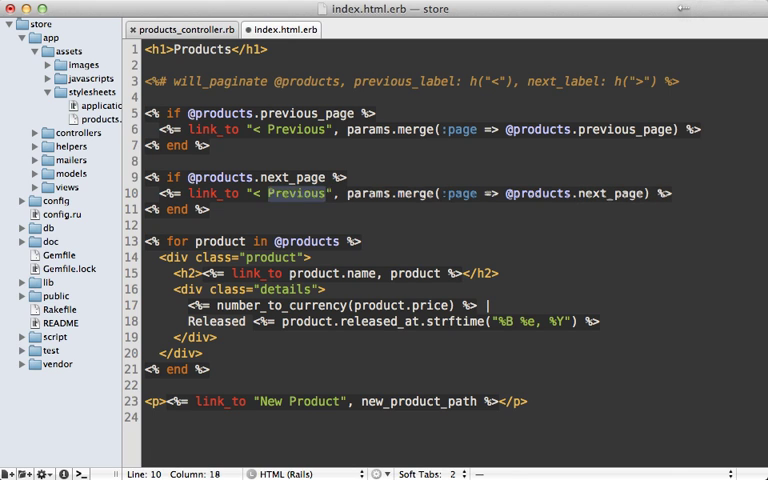
pyautogui.write('Next >')
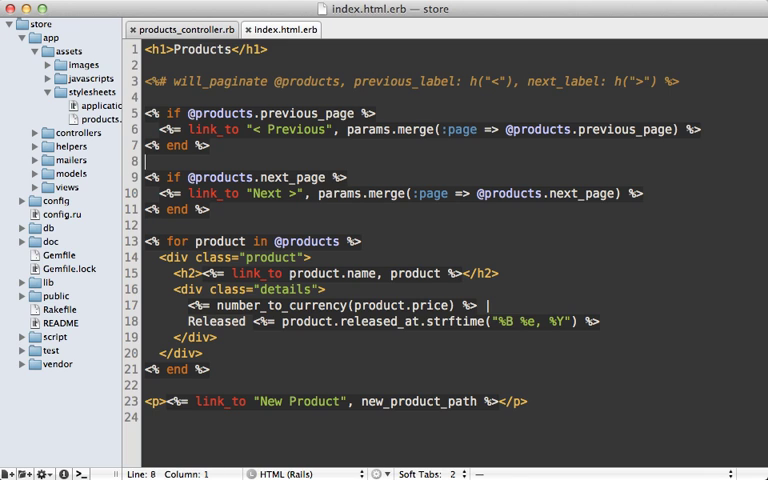
pyautogui.write('Page <%= @products.current_page %> of <%= @pr %>')
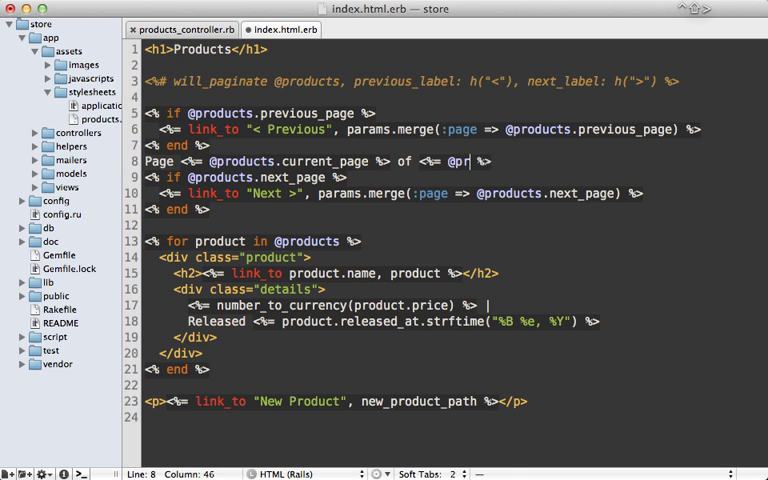
pyautogui.write('oducts.total_pages')
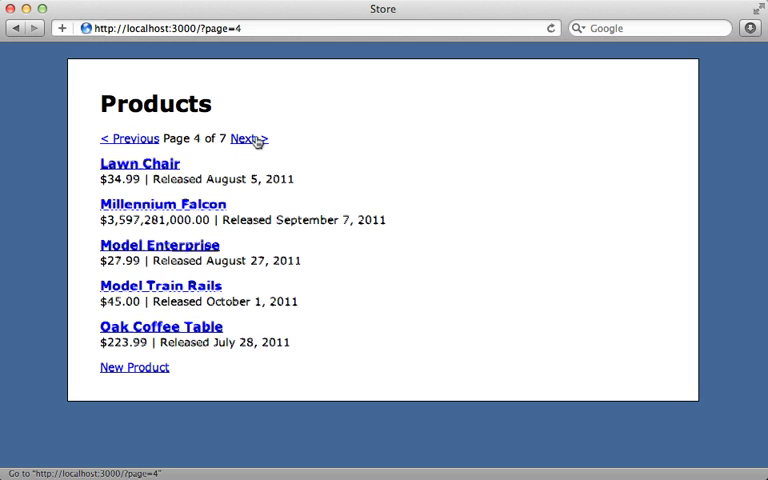
# Follow the Next link to reach the last products page, 7 of 7.
pyautogui.click(248, 138)
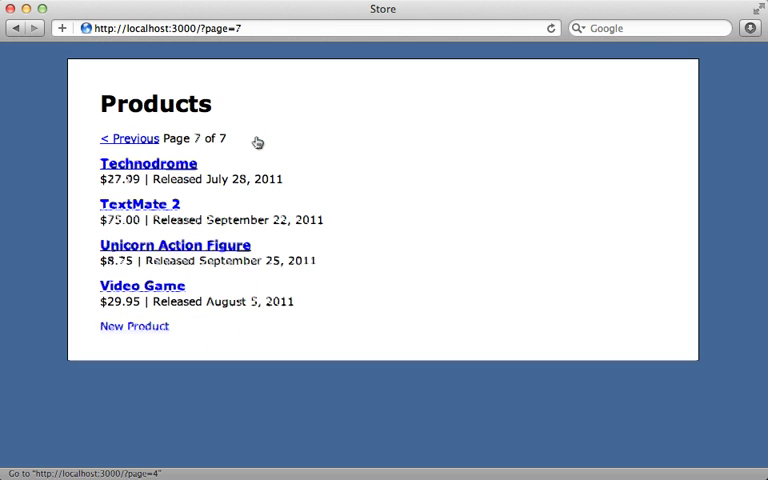
pyautogui.moveTo(296, 138)
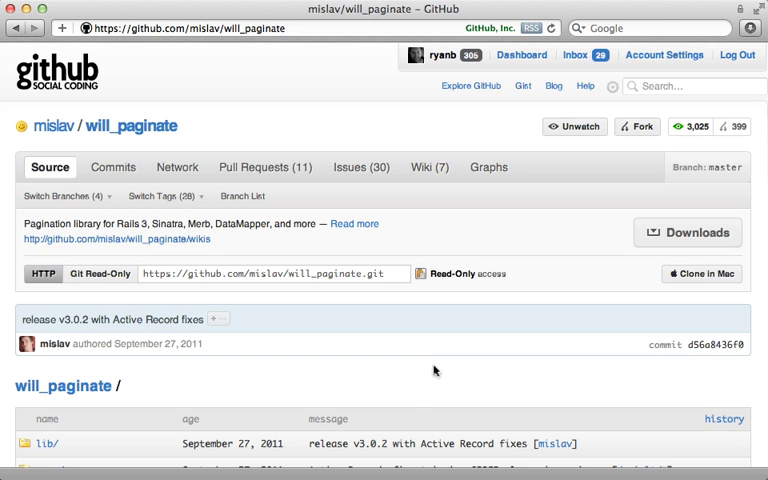
# Scroll down the mislav/will_paginate GitHub page to its README.
pyautogui.scroll(-3)
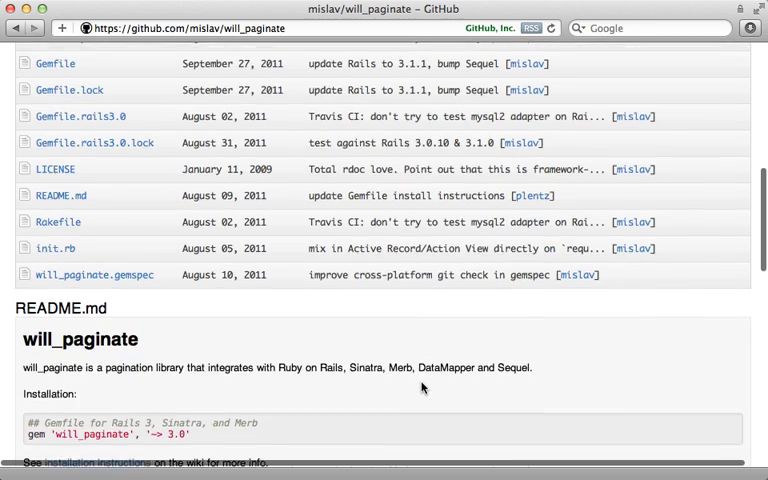
pyautogui.scroll(-3)
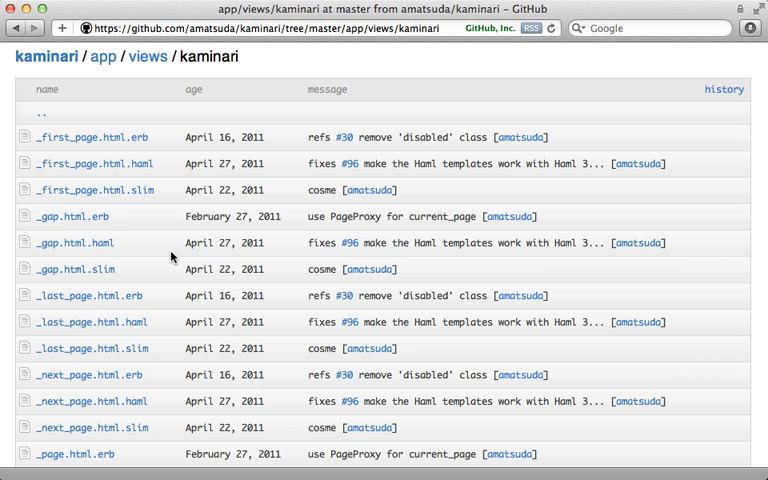
pyautogui.moveTo(156, 268)
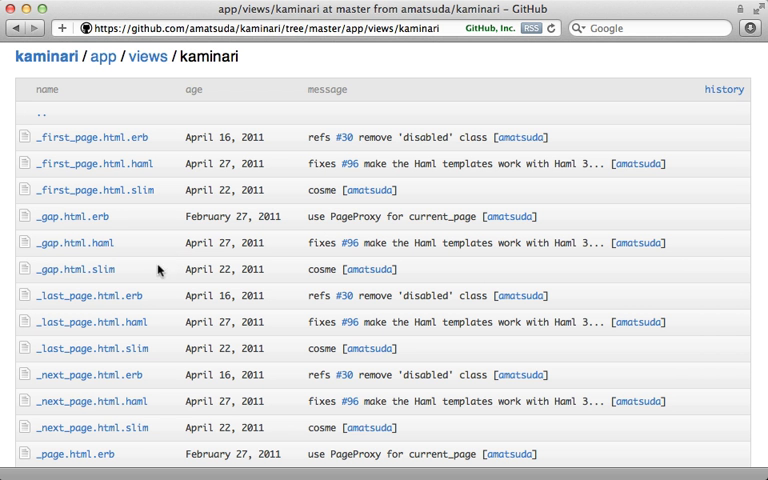
# Scroll through the kaminari app/views/kaminari template files such as _paginator.html.erb.
pyautogui.scroll(-3)
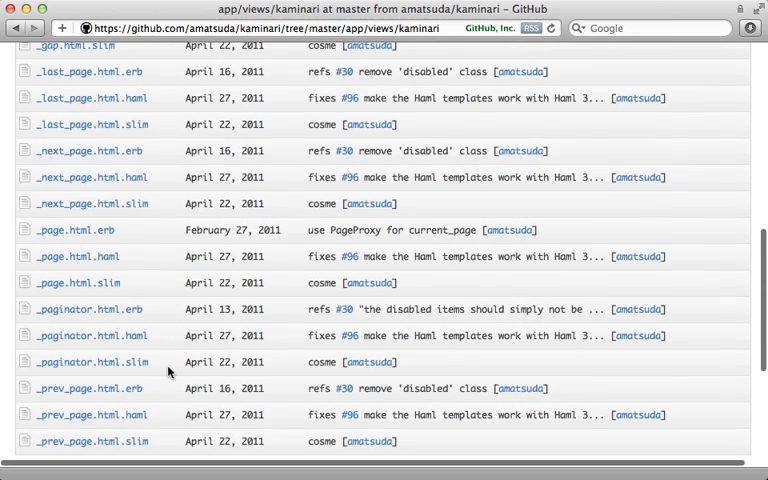
pyautogui.scroll(3)
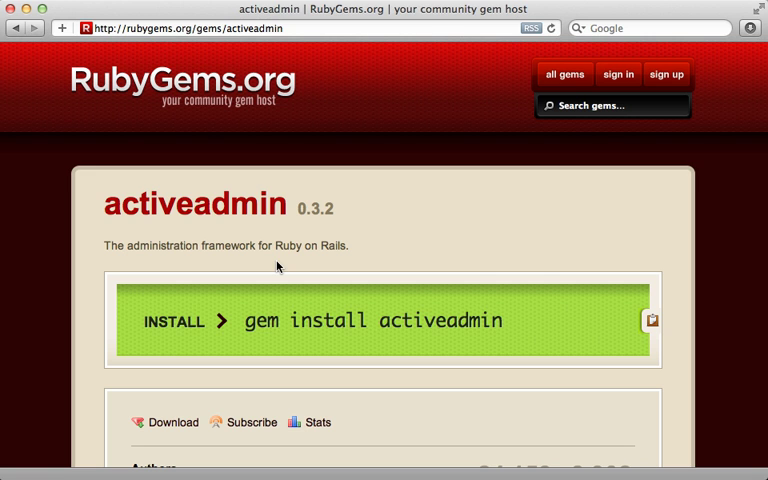
pyautogui.moveTo(280, 264)
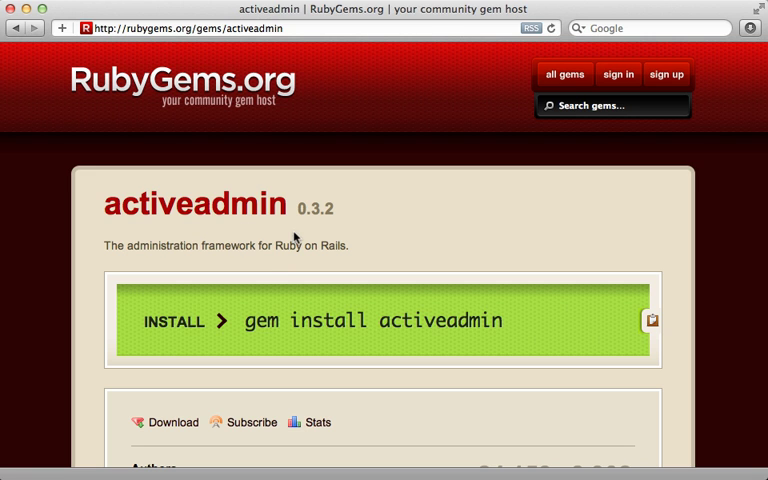
# Scroll to activeadmin's Runtime Dependencies listing kaminari >= 0.12.4 and rails >= 3.0.0.
pyautogui.scroll(-3)
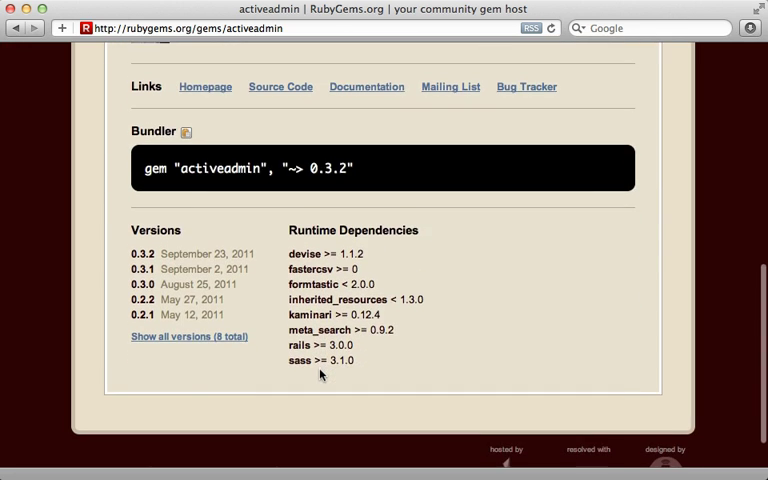